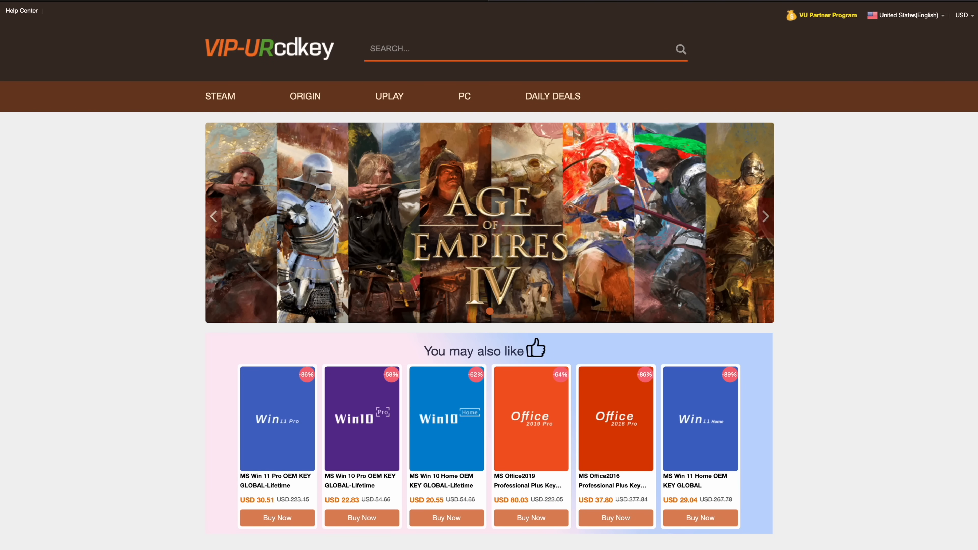
Step: Start ordering the MS Win 11 Pro OEM key from its product page via Buy Now
scroll(down, 3)
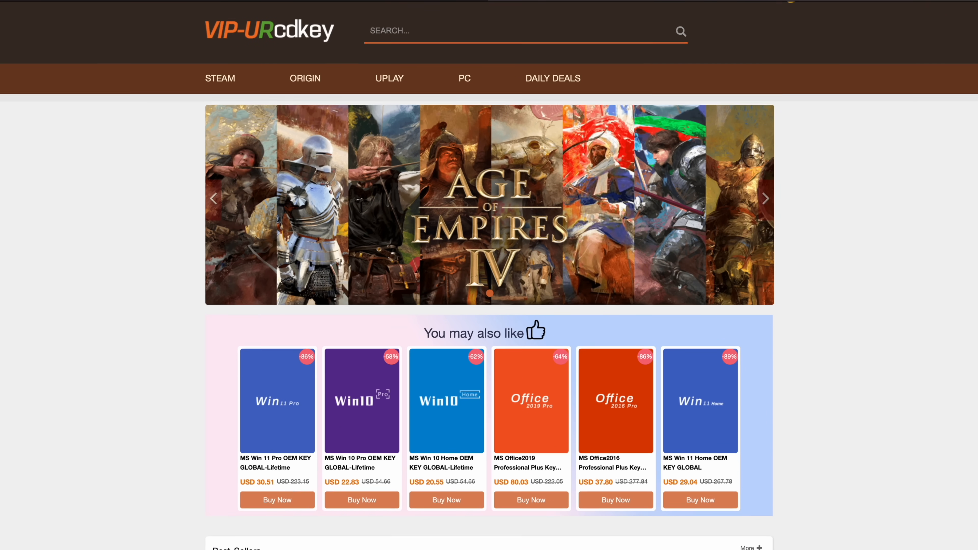
scroll(down, 3)
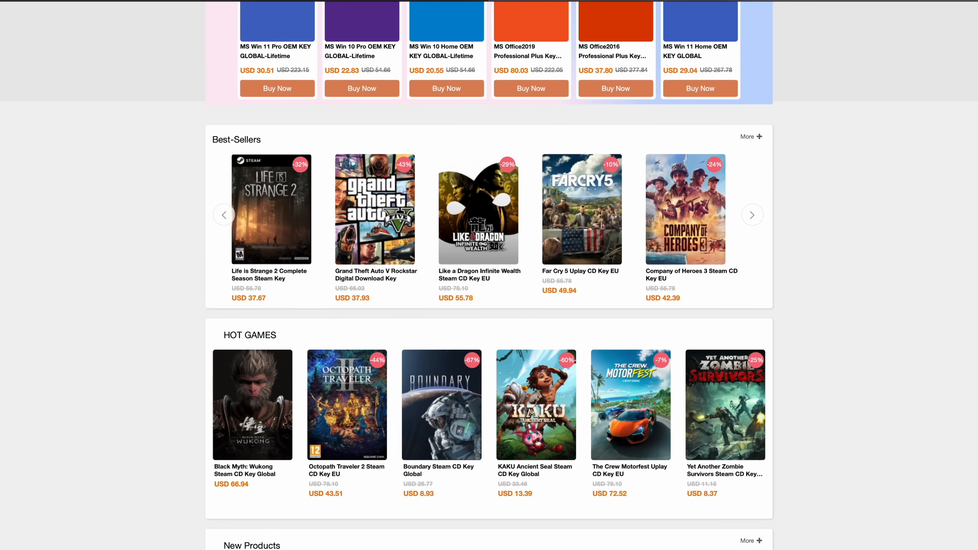
scroll(up, 3)
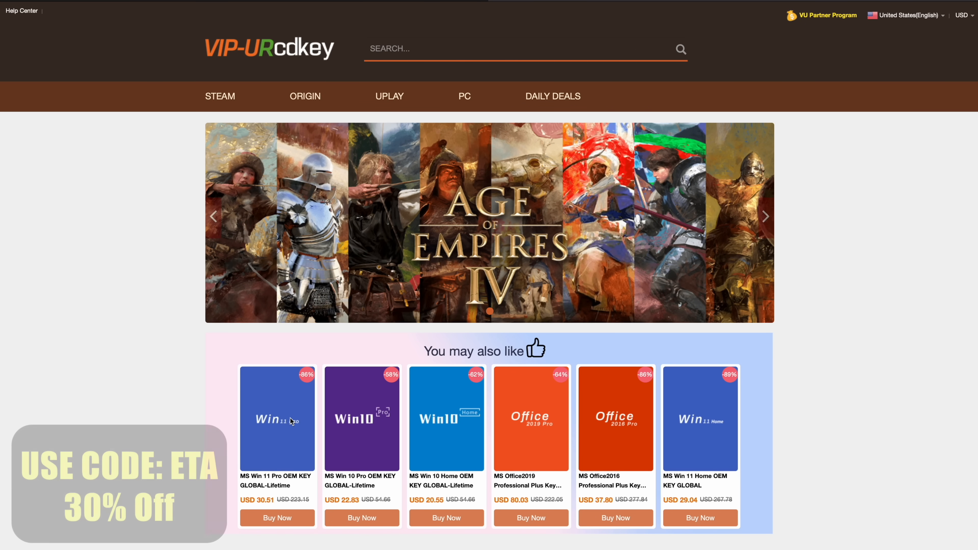
click(277, 419)
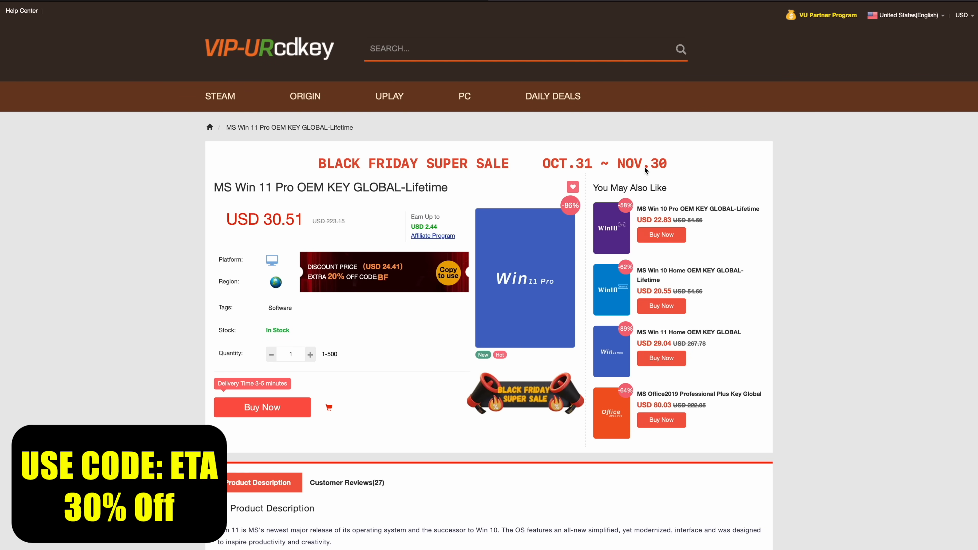
mouse_move(778, 134)
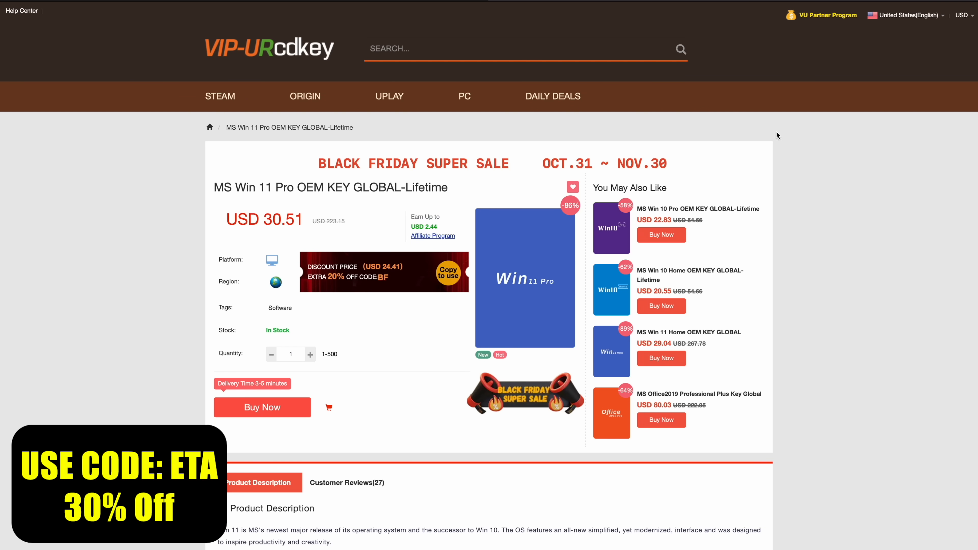
click(262, 407)
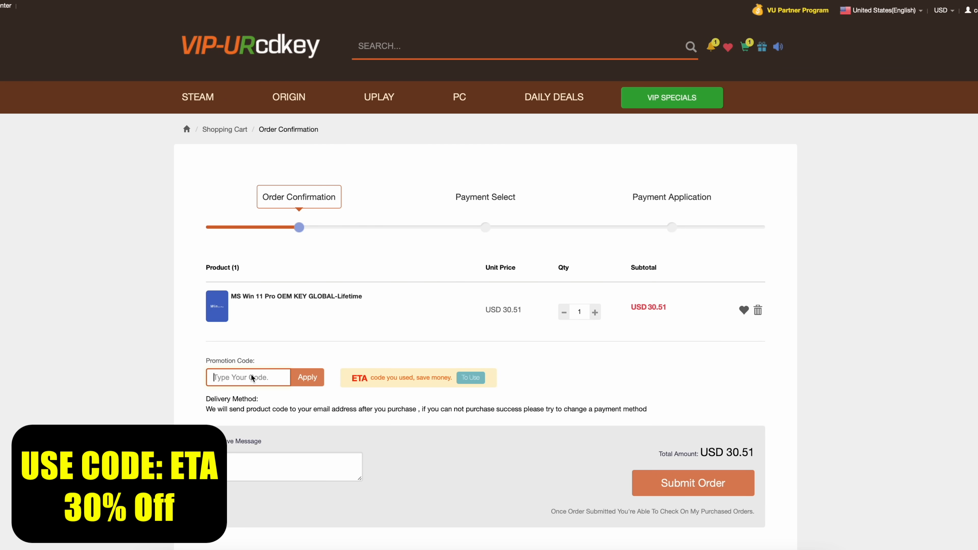
Step: Apply the ETA promotion code, cutting the order total to USD 21.36
text(ETA)
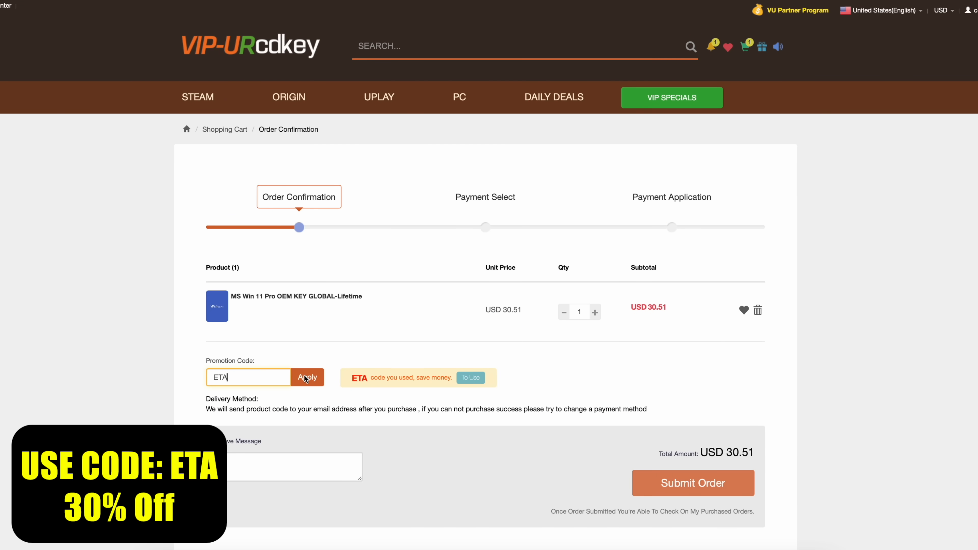
click(307, 377)
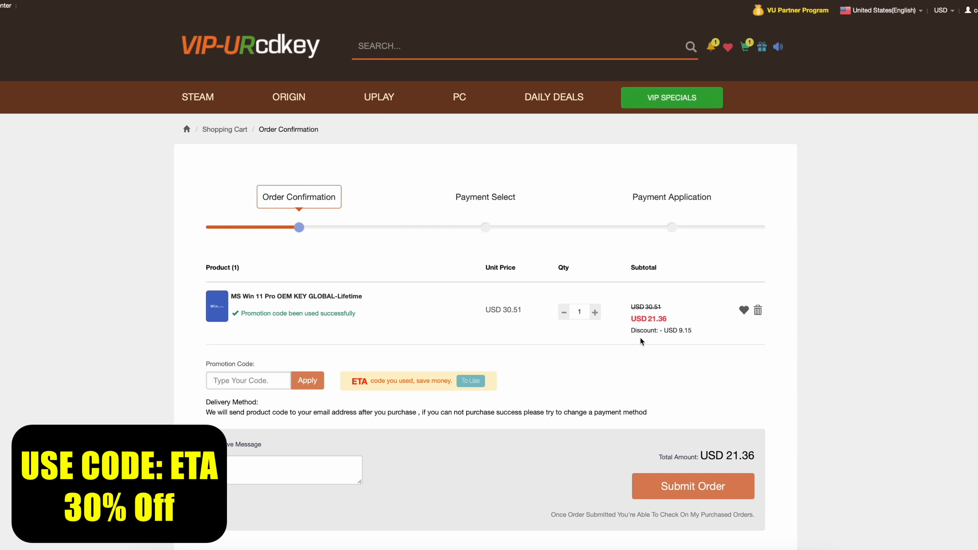
mouse_move(676, 361)
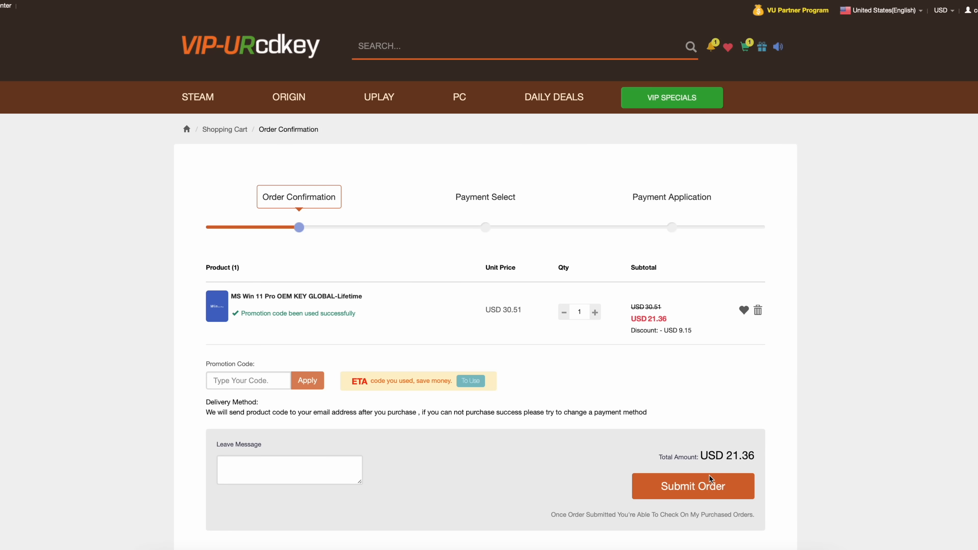
mouse_move(820, 381)
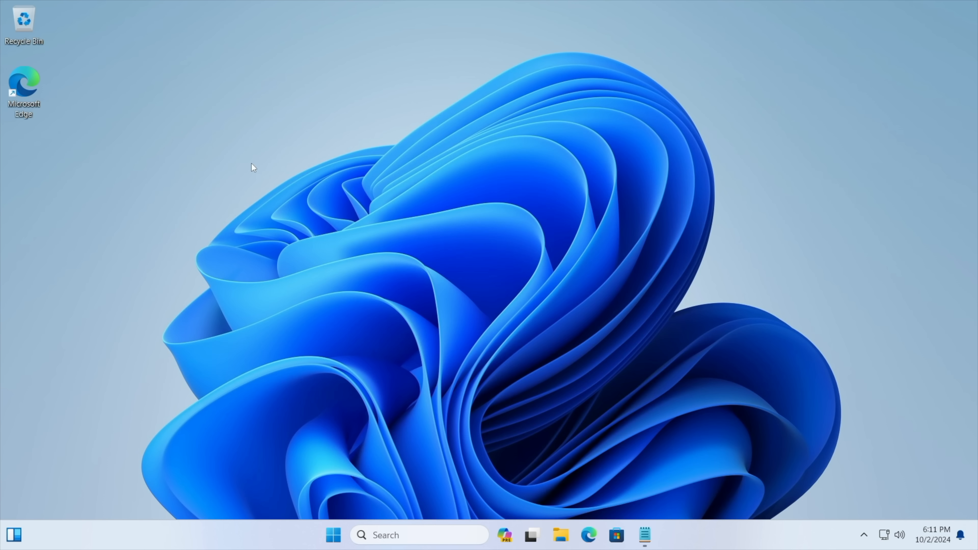
click(333, 535)
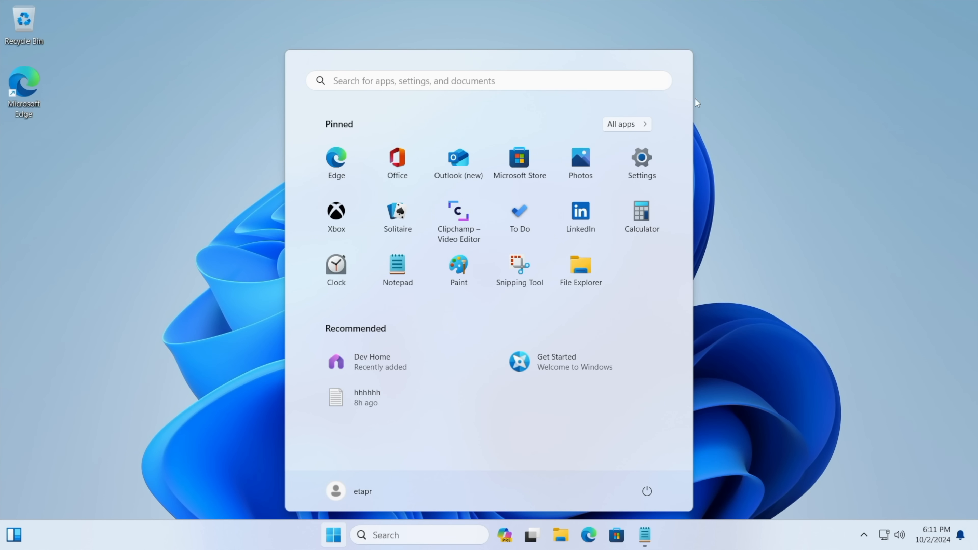
click(641, 158)
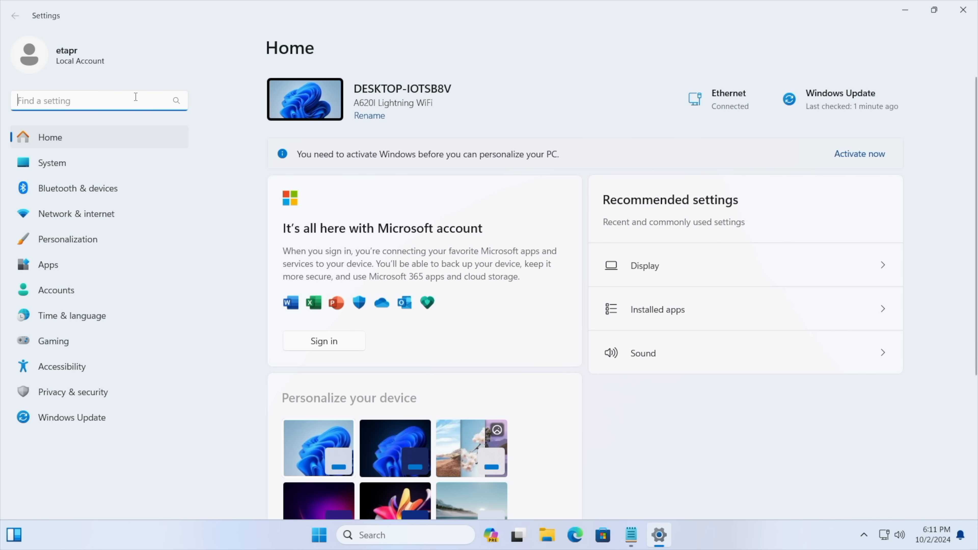
text(act)
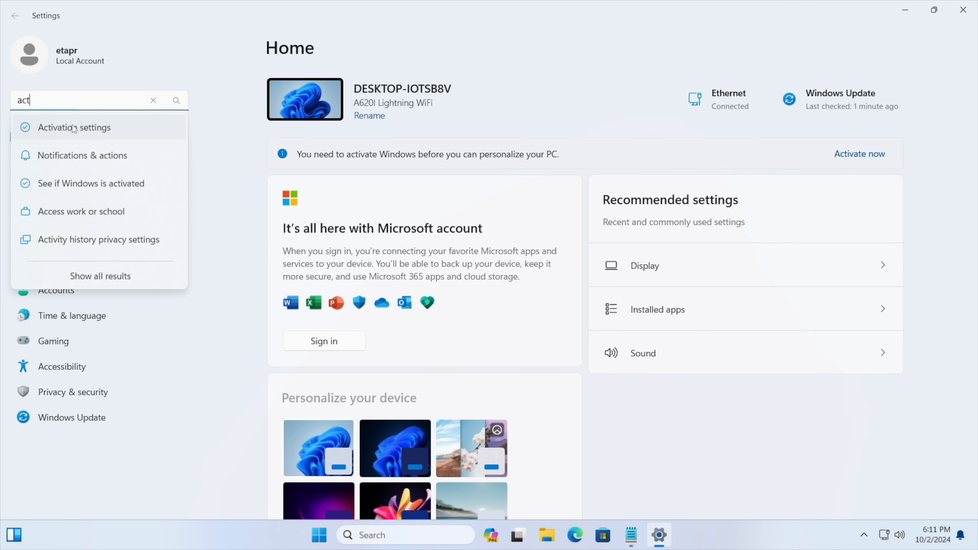
click(75, 127)
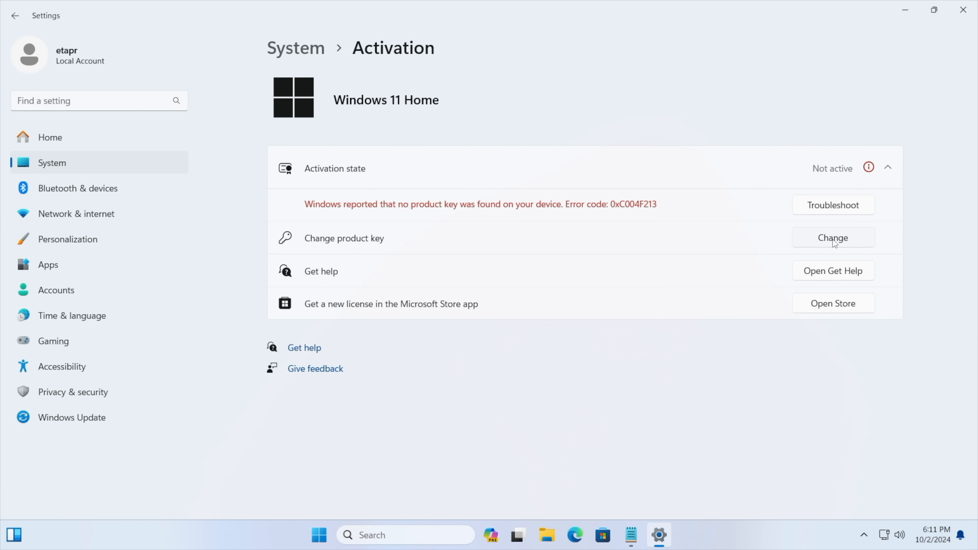
click(833, 238)
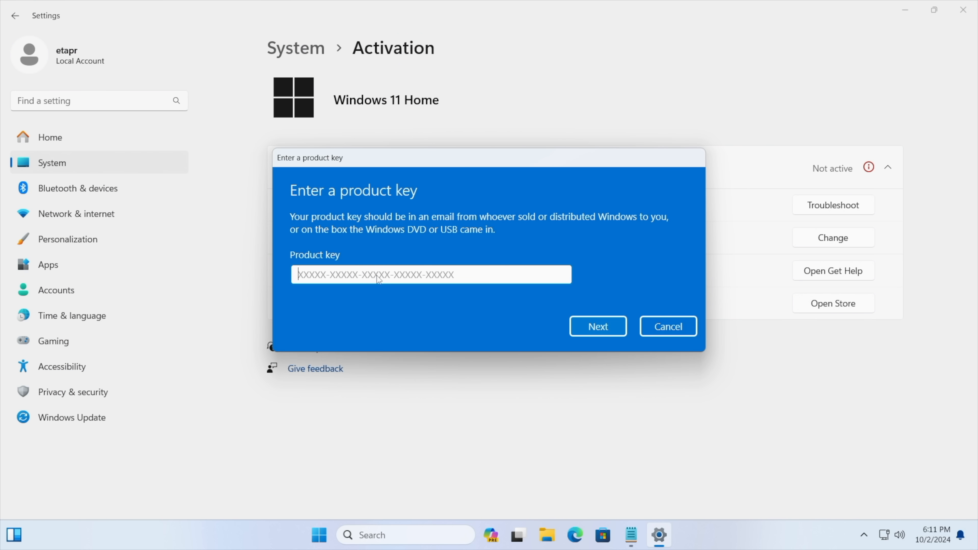
click(597, 326)
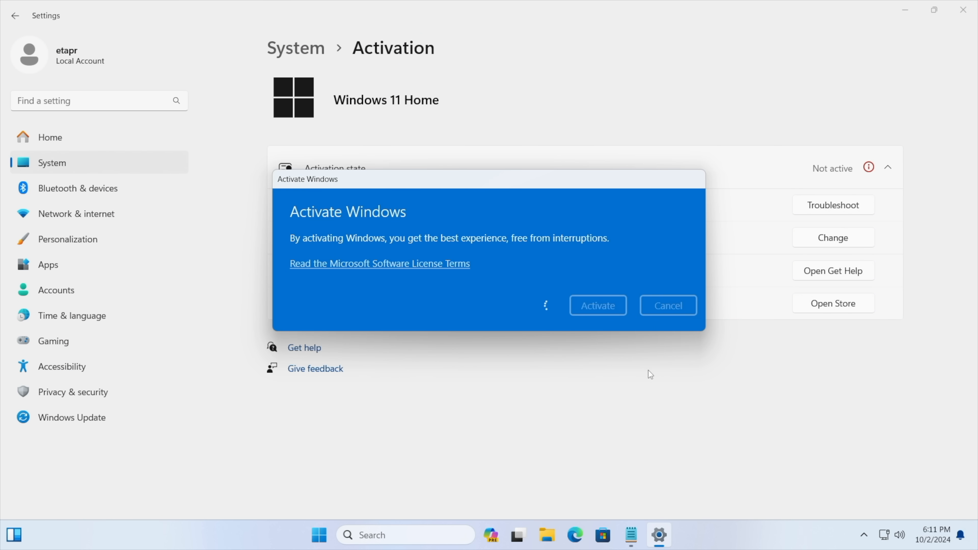
click(597, 305)
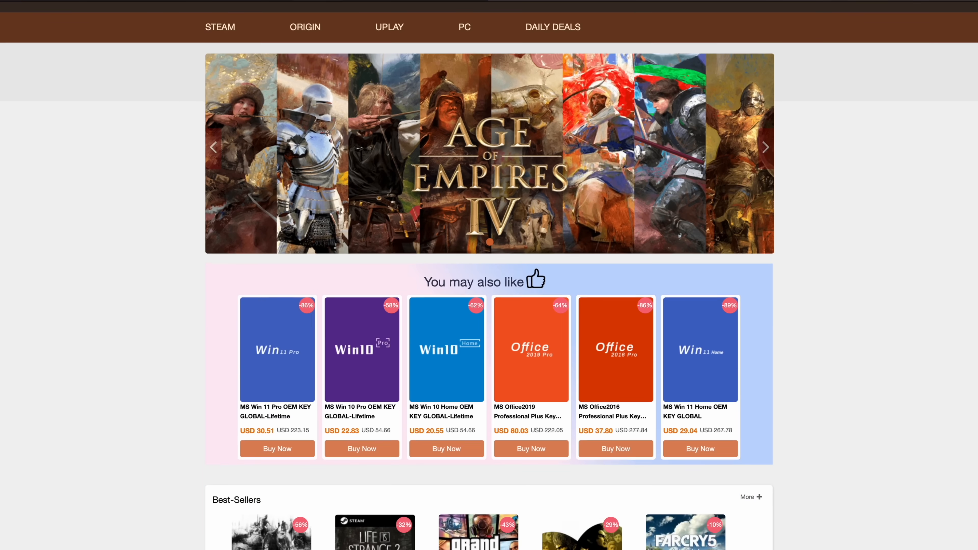
scroll(down, 3)
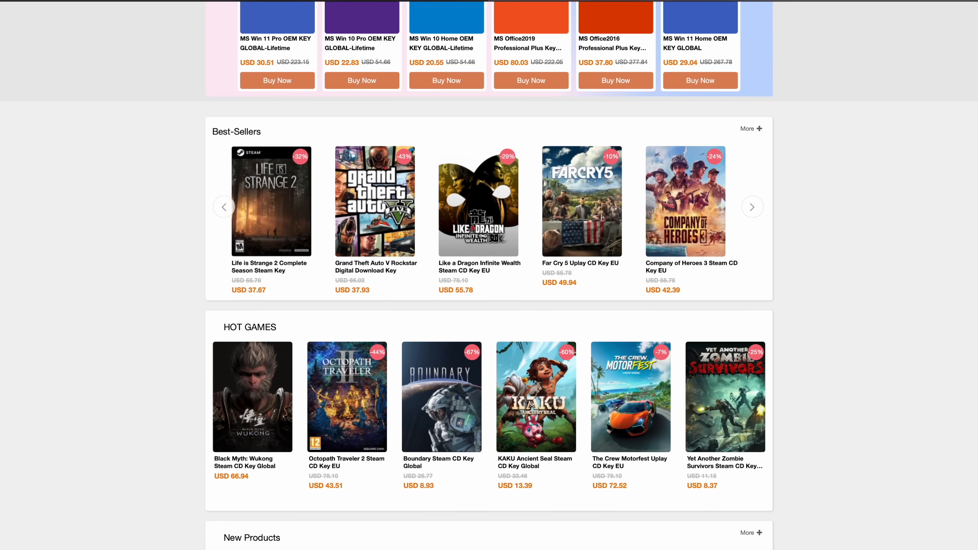
scroll(up, 3)
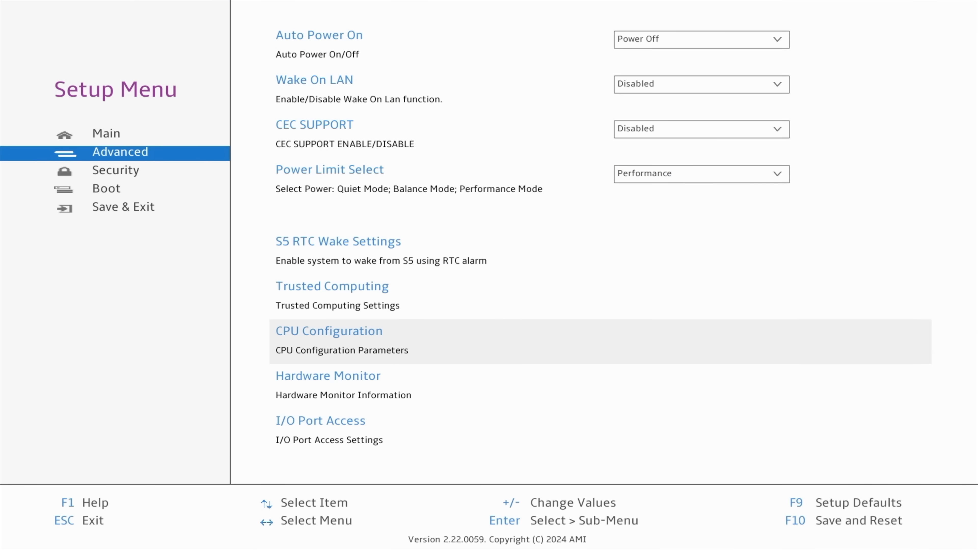
Step: Set CPU Smart Fan to Enabled in Hardware Monitor, leaving PWM fan speed on Balance
click(328, 375)
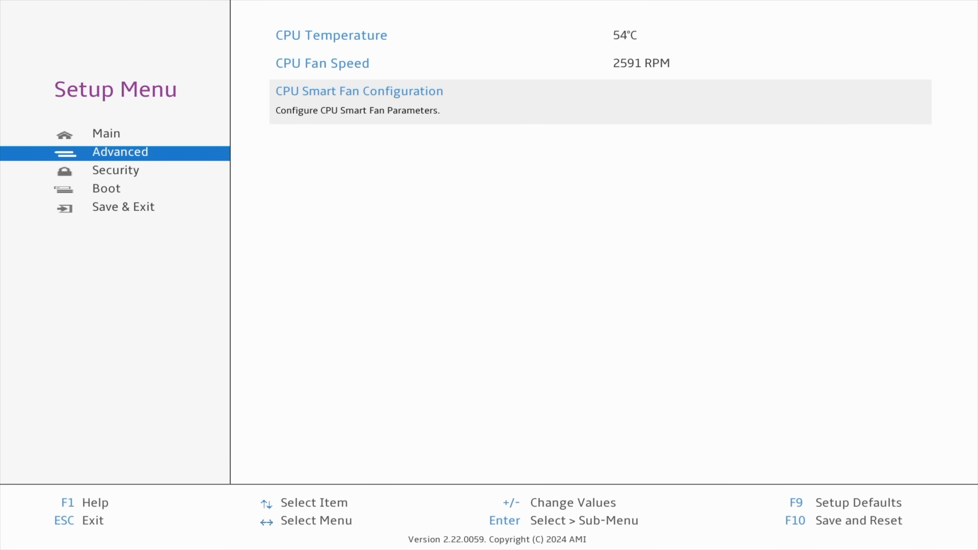
key(Enter)
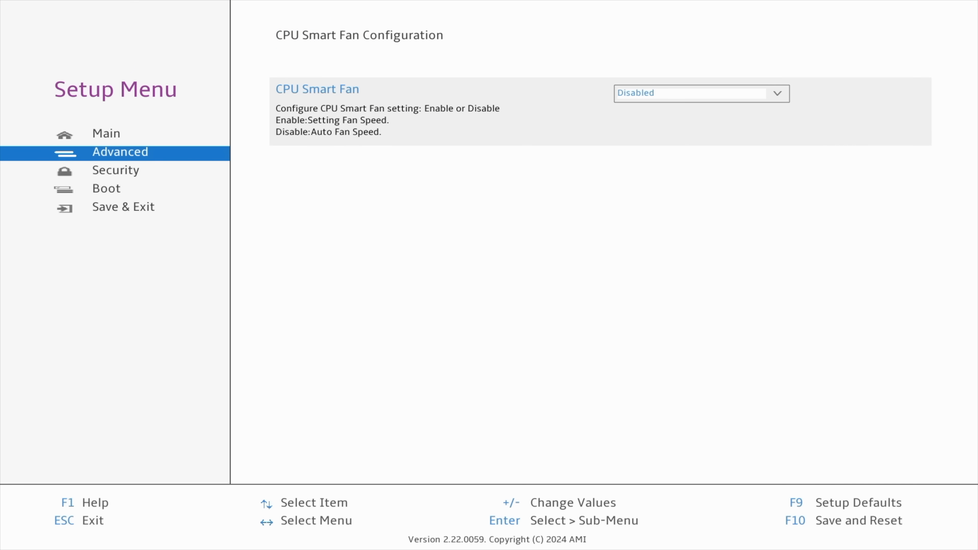
click(700, 93)
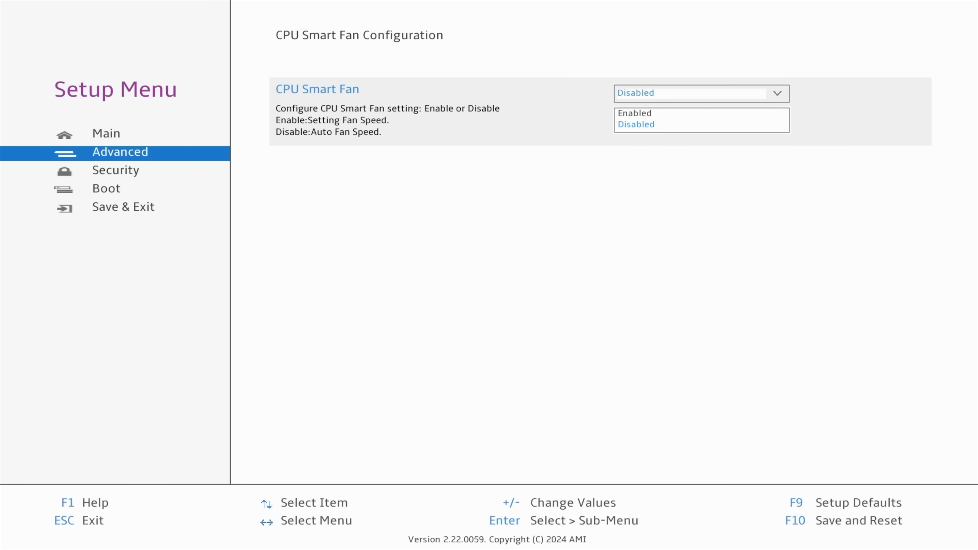
click(635, 113)
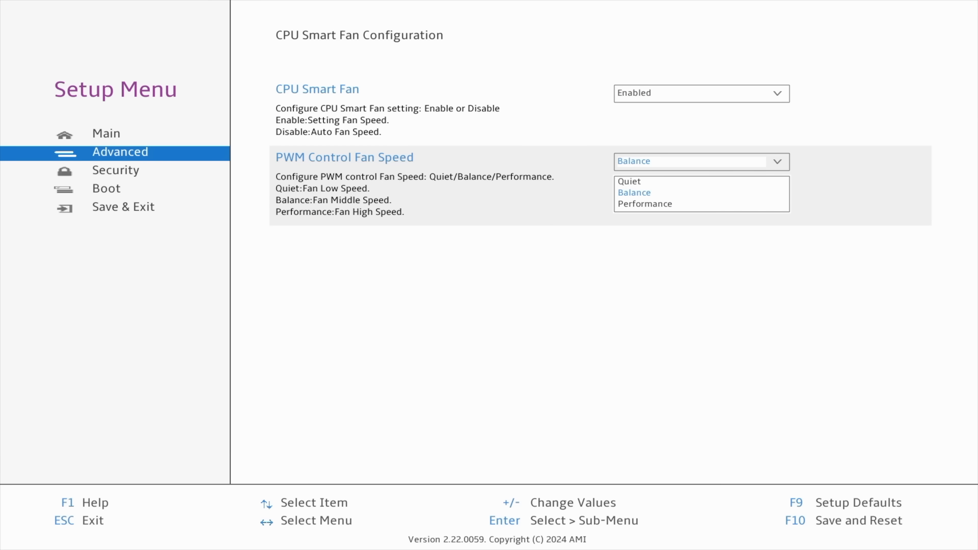
click(700, 92)
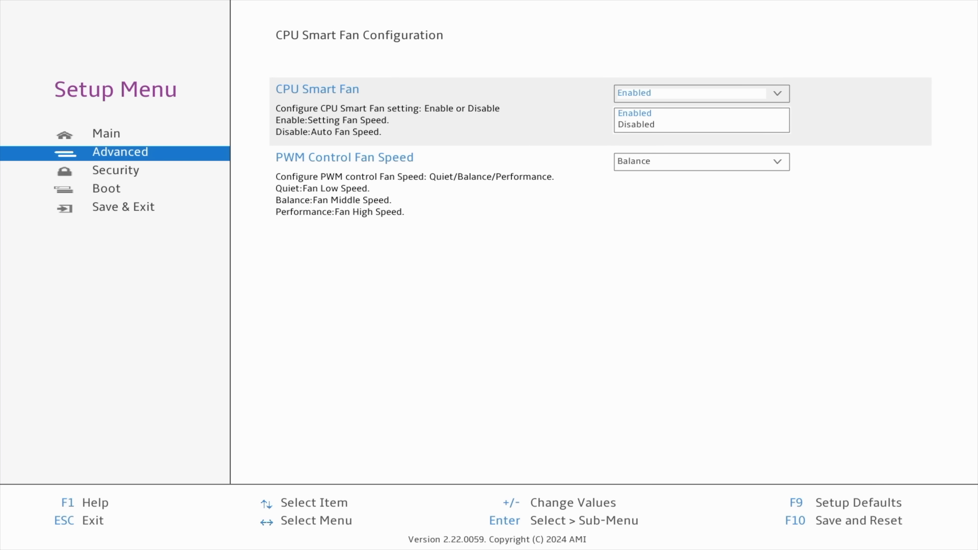
click(636, 124)
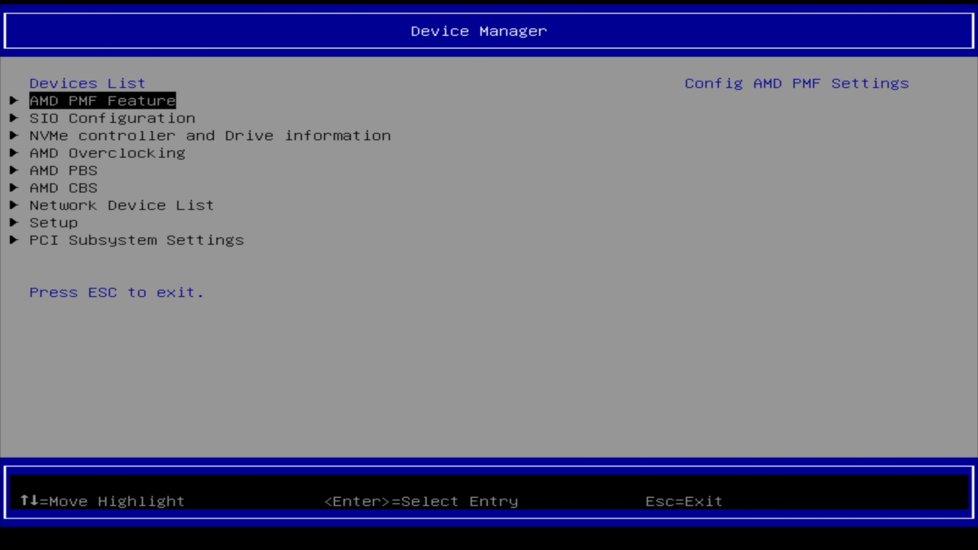
Step: Reach Precision Boost Overdrive under AMD Overclocking for the 200 MHz GPU boost override
key(Down)
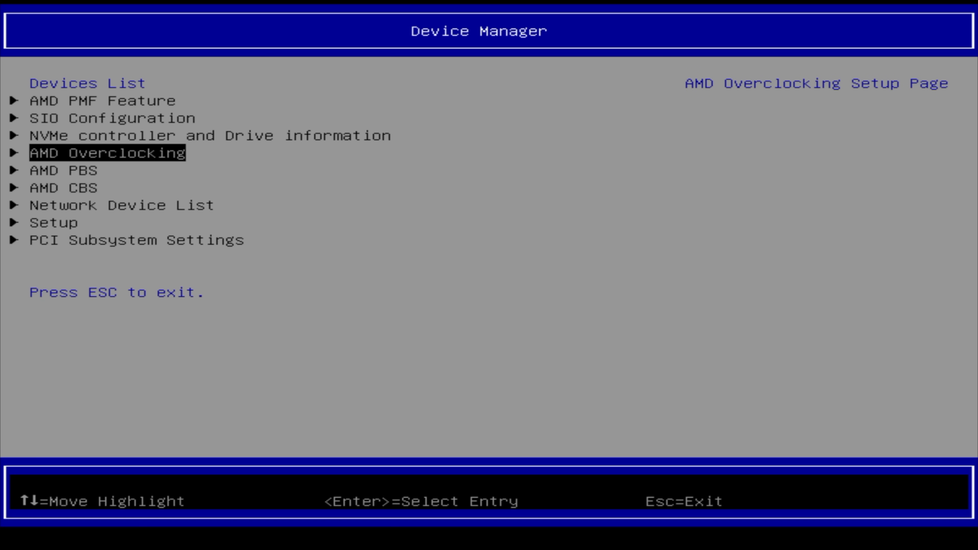
key(Return)
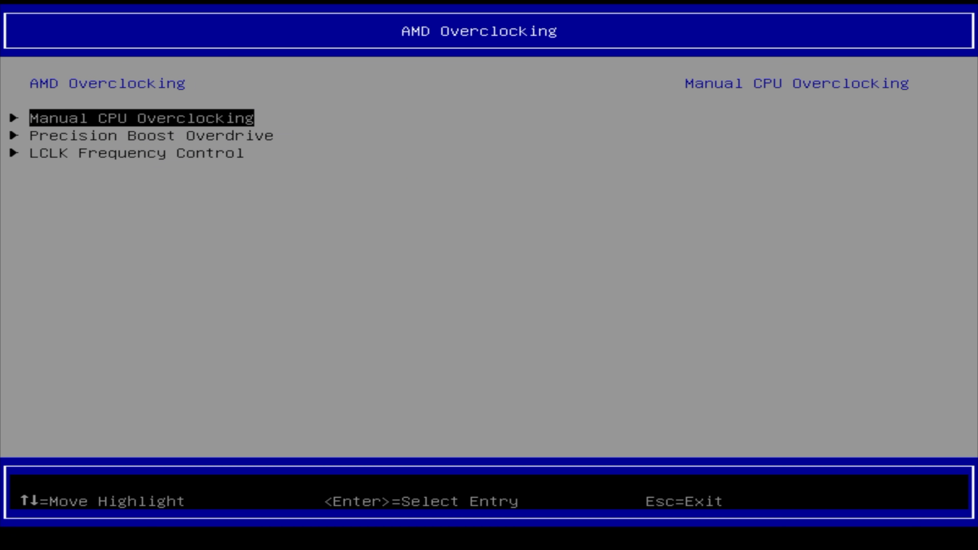
key(Down)
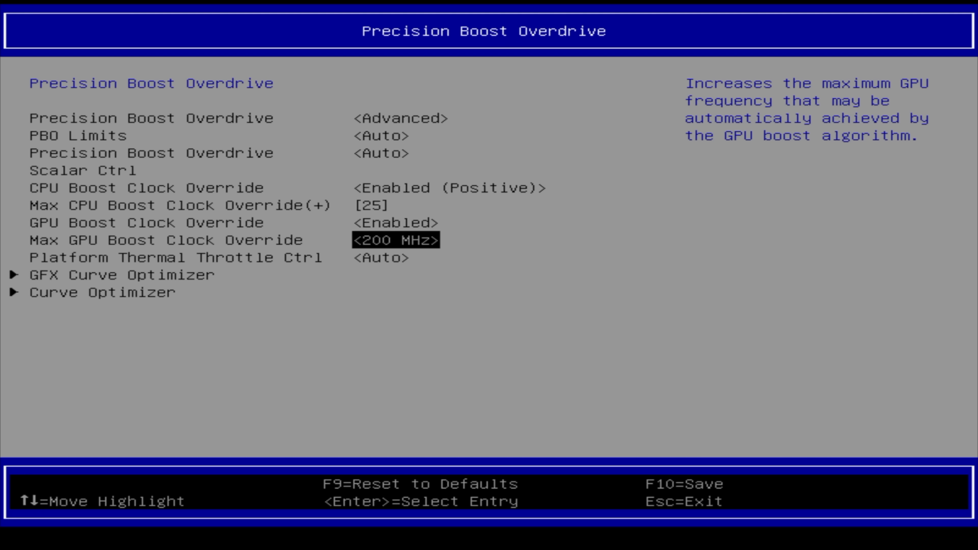
Step: Check Max CPU Boost Clock Override at 25, then head to the LPDDR Options menu
key(Return)
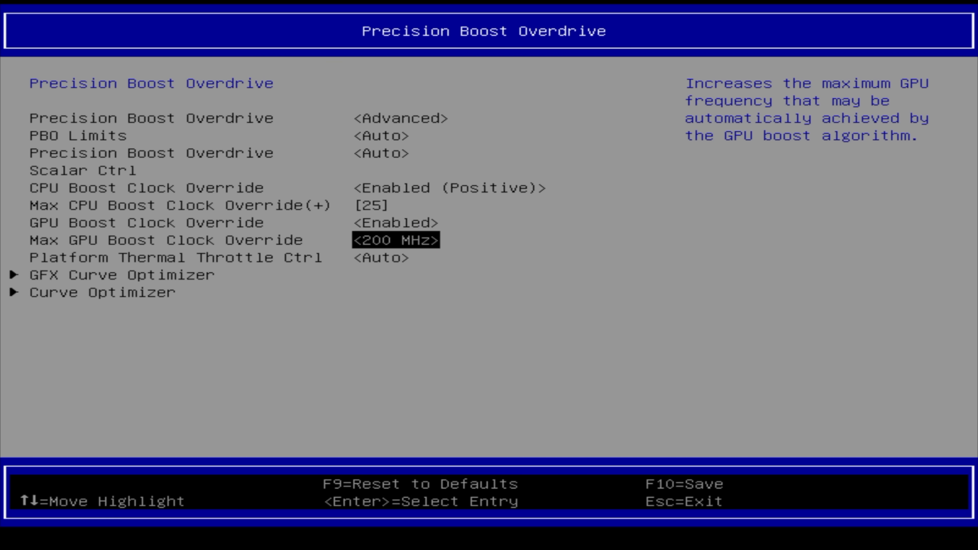
key(Up)
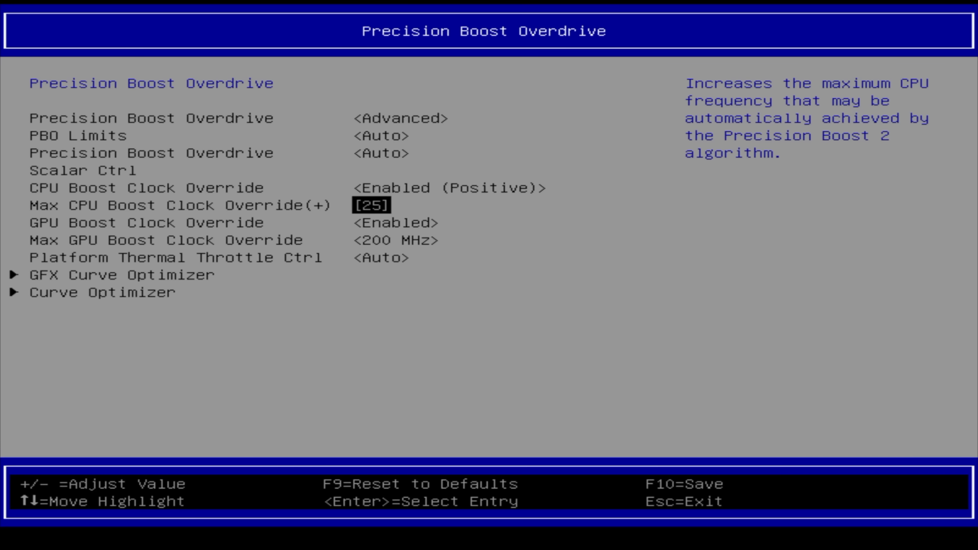
key(Down)
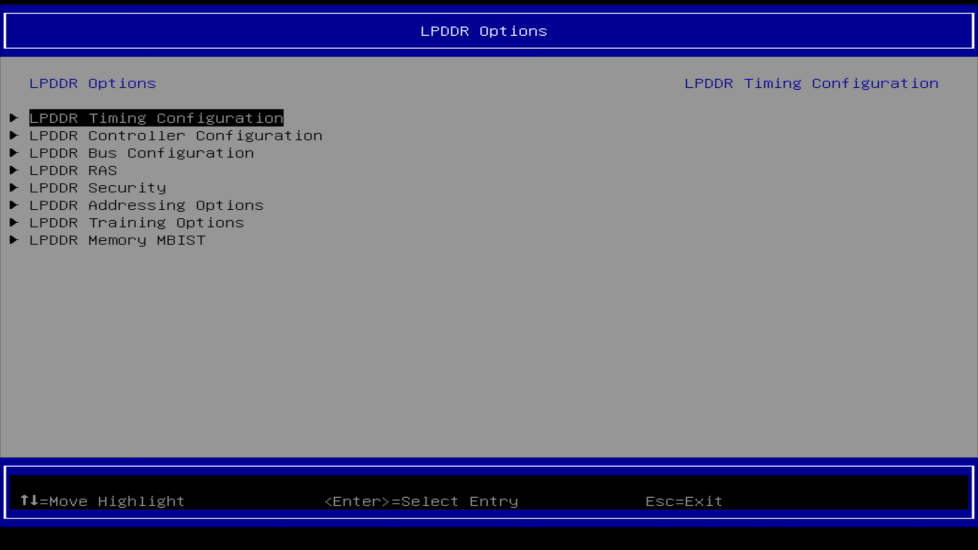
Step: Enter LPDDR Timing Configuration from the LPDDR Options menu
key(Return)
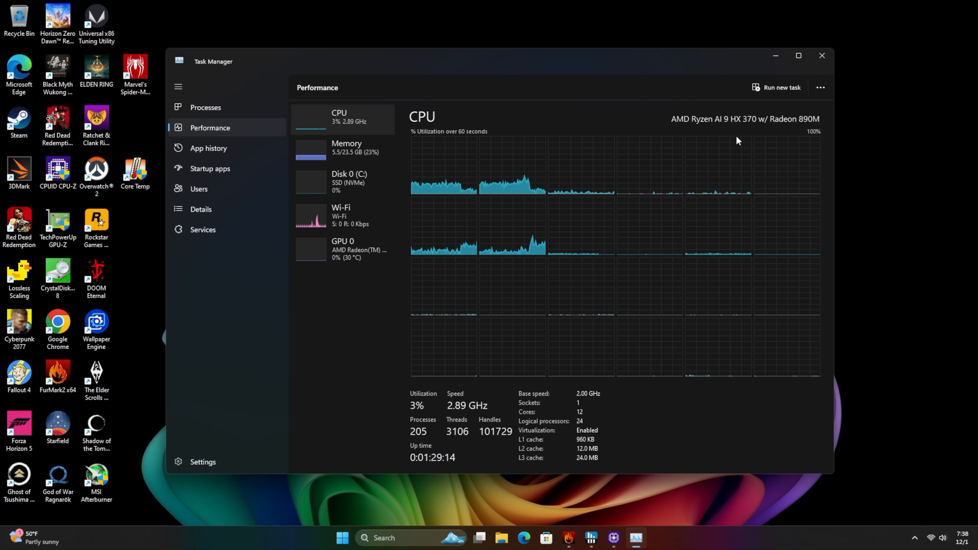
mouse_move(380, 152)
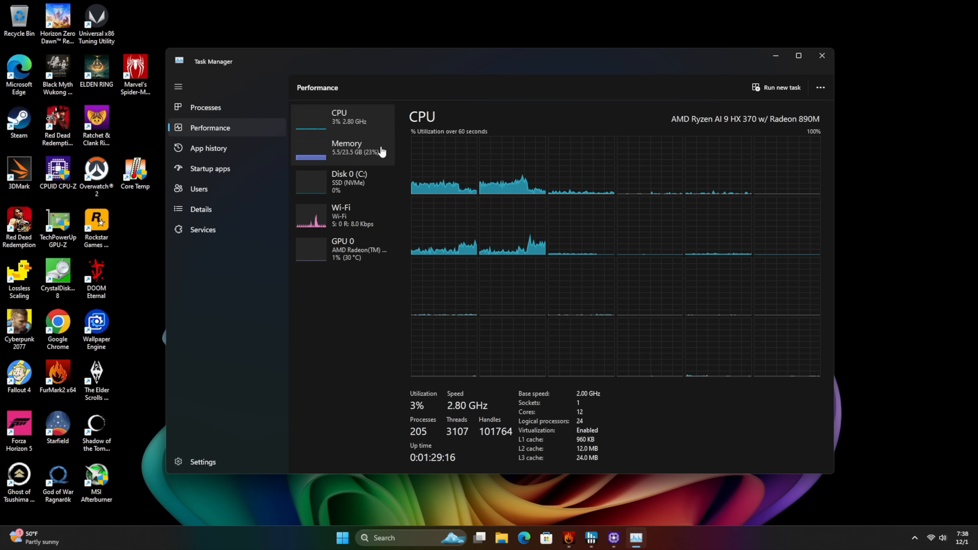
Step: View Memory, then the Radeon 890M GPU page showing 8.0 GB dedicated memory
click(347, 147)
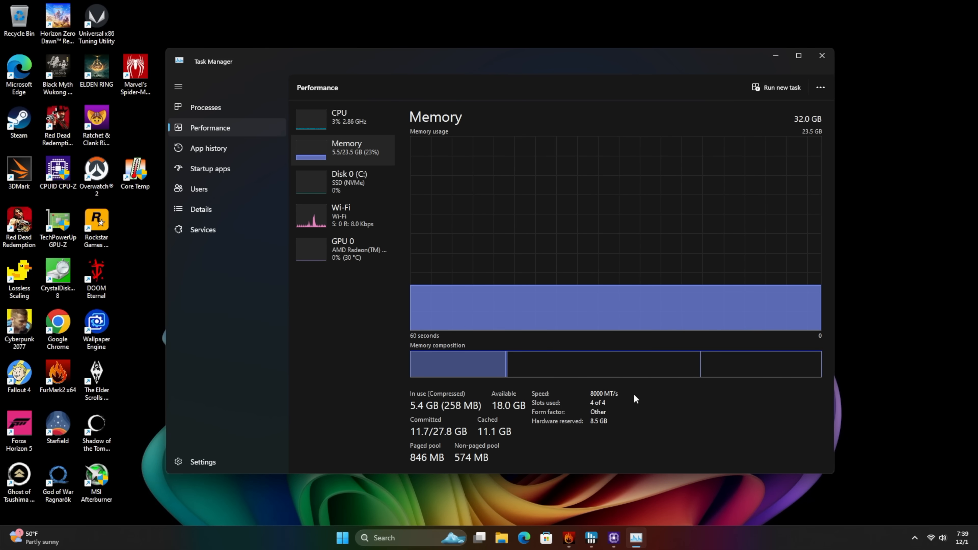
click(342, 248)
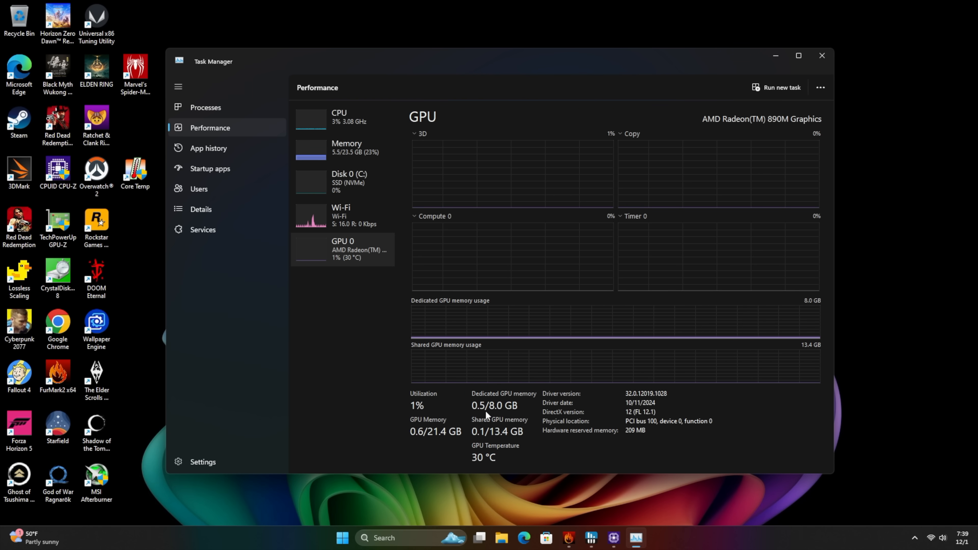
mouse_move(790, 139)
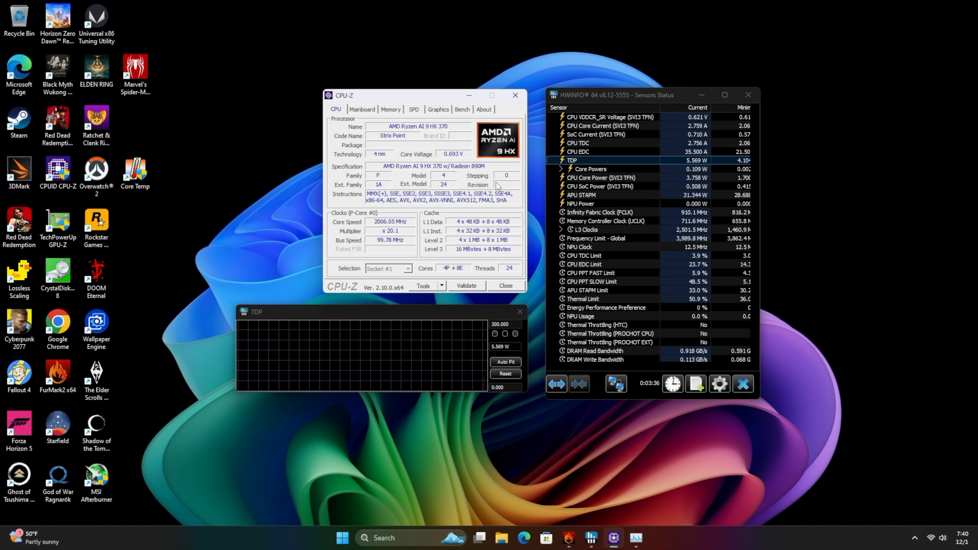
Step: Switch CPU-Z to the Bench page for the multi-thread CPU benchmark
click(462, 111)
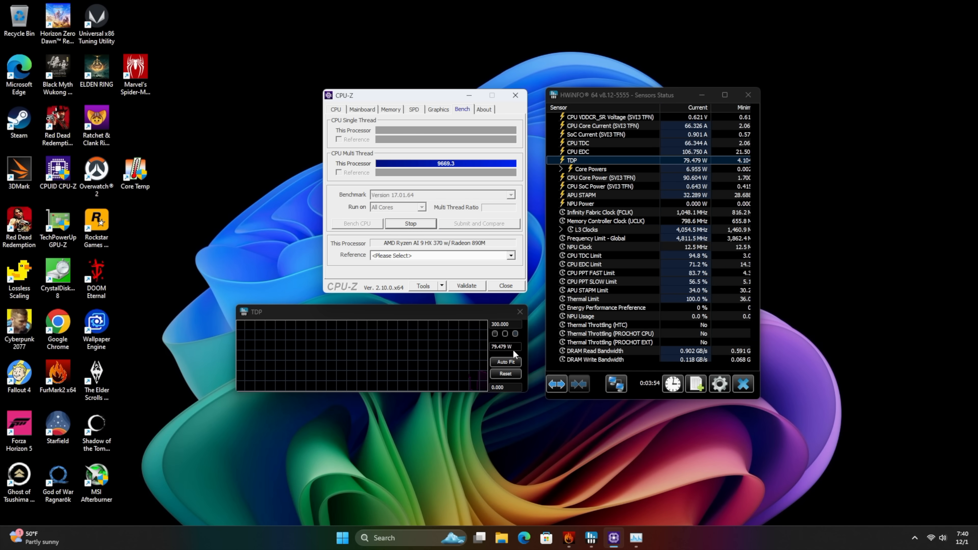
mouse_move(533, 350)
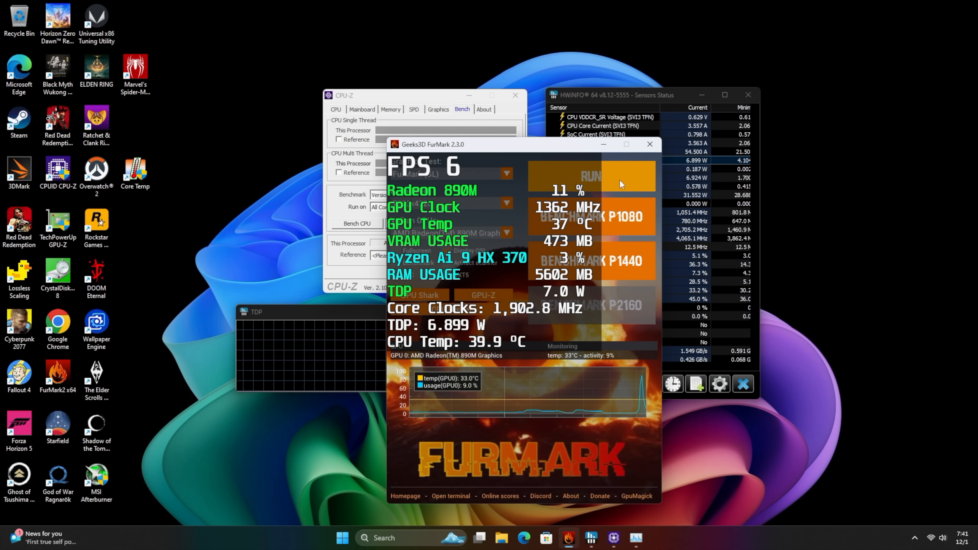
Step: Run FurMark to 99% GPU load, then close it, the TDP graph and CPU-Z
click(590, 175)
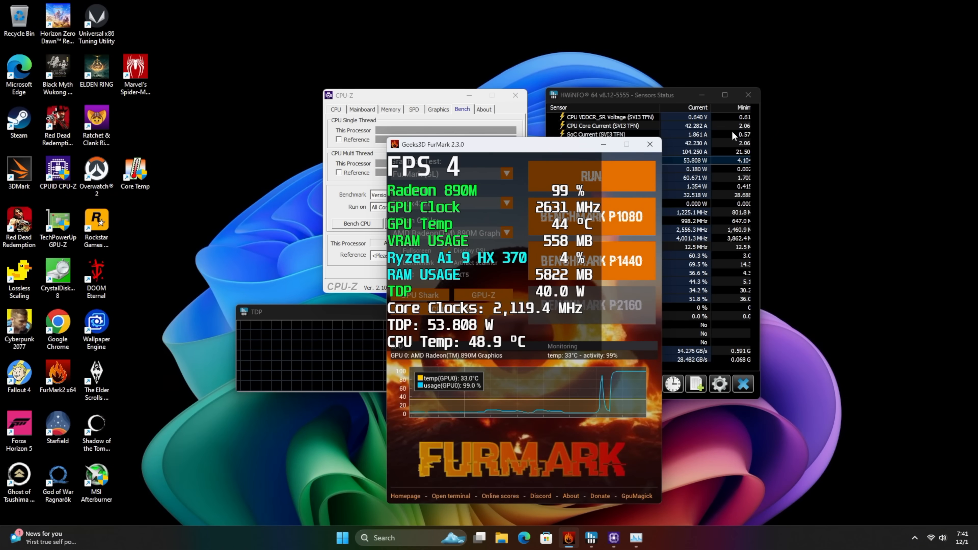
click(651, 144)
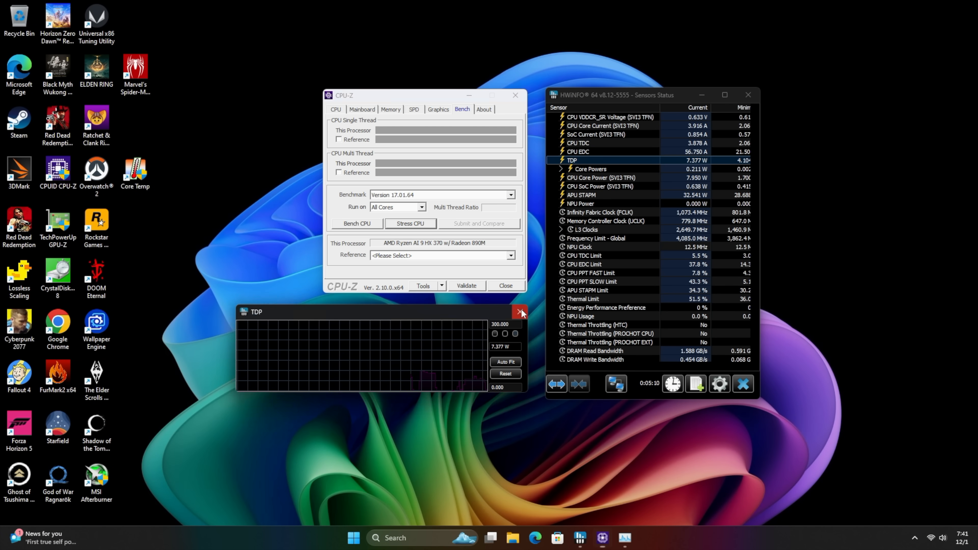
click(520, 313)
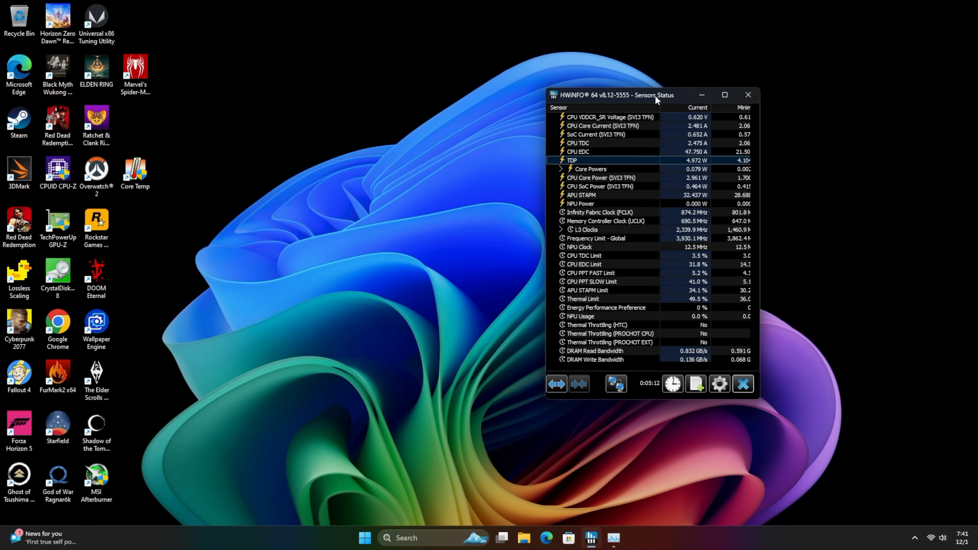
click(748, 95)
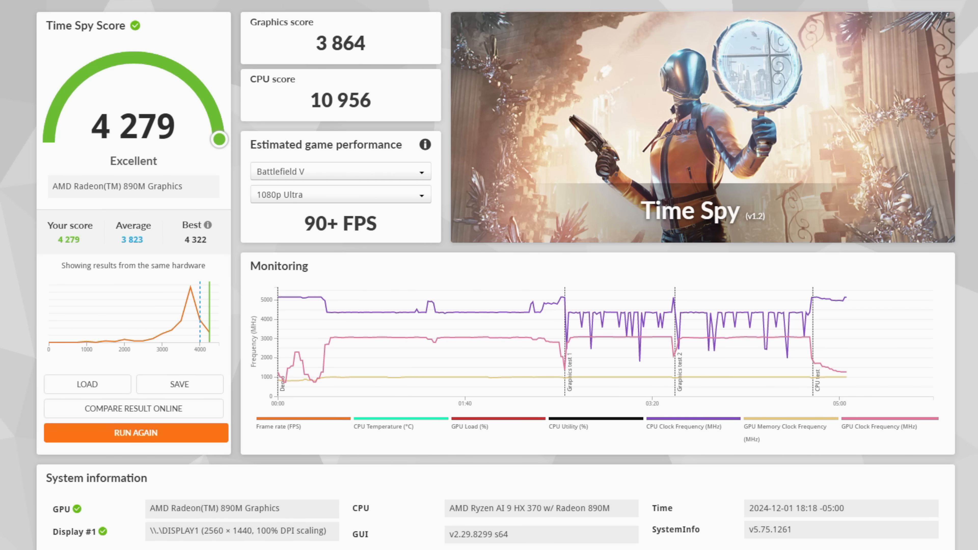
Step: Show the Time Spy result: 4 279 overall, 3 864 graphics, 10 956 CPU
click(134, 408)
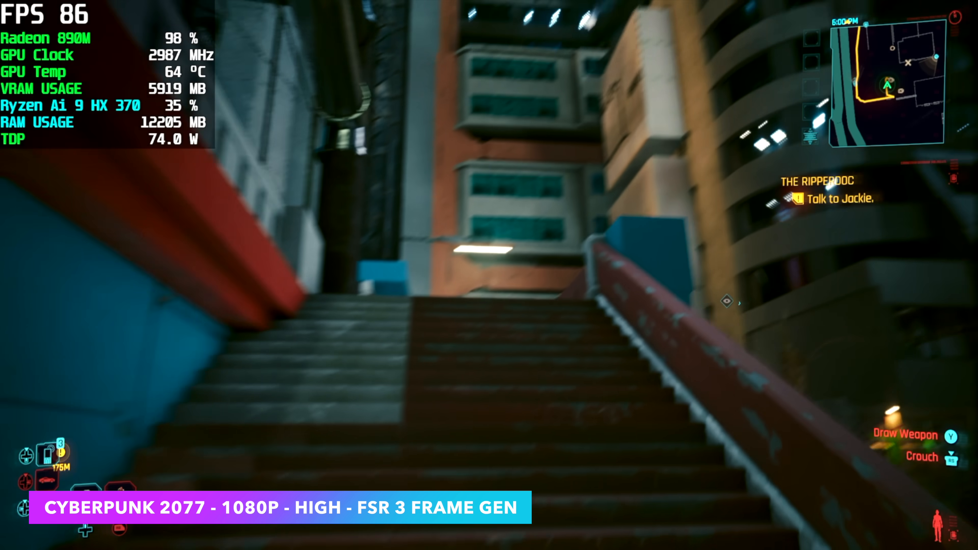
mouse_move(489, 275)
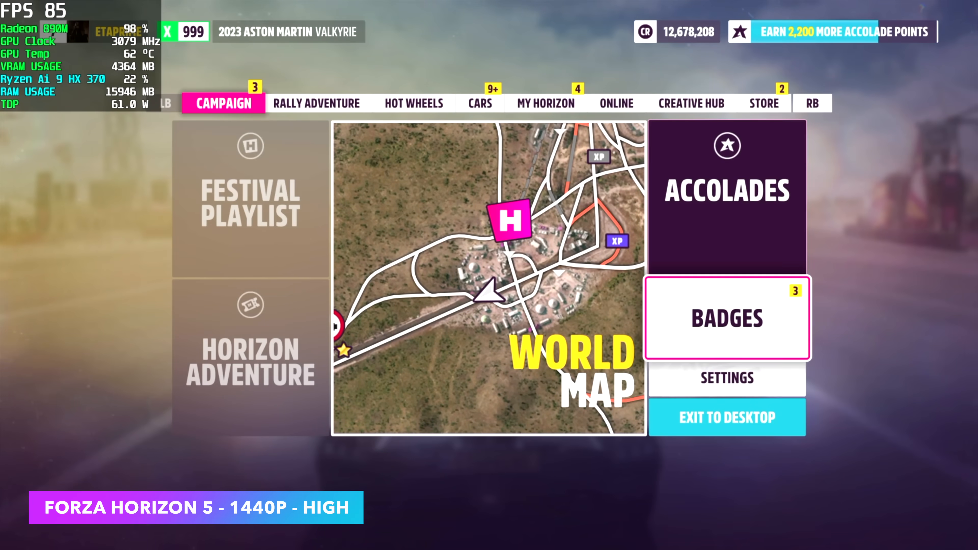
Step: Review the Graphics settings showing the High preset at 2560 x 1440
click(726, 378)
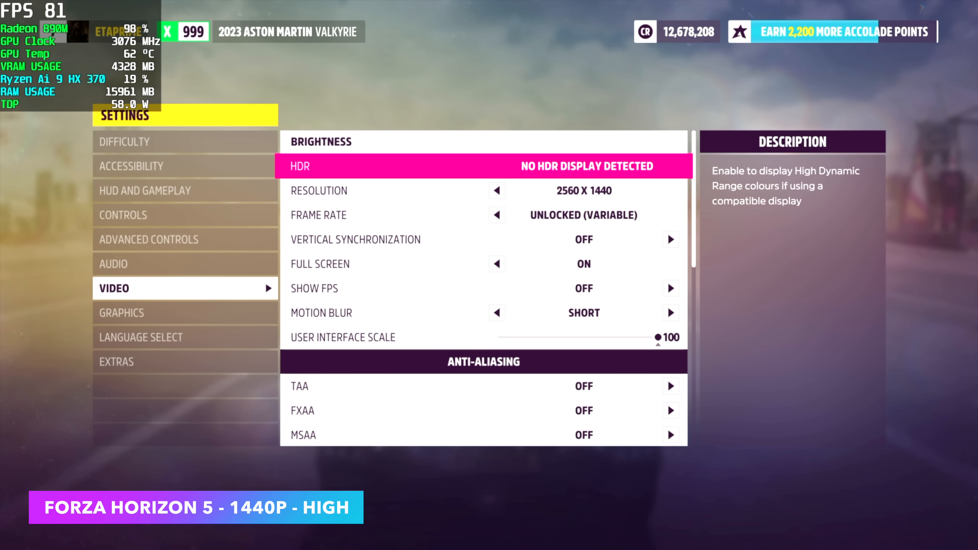
click(122, 313)
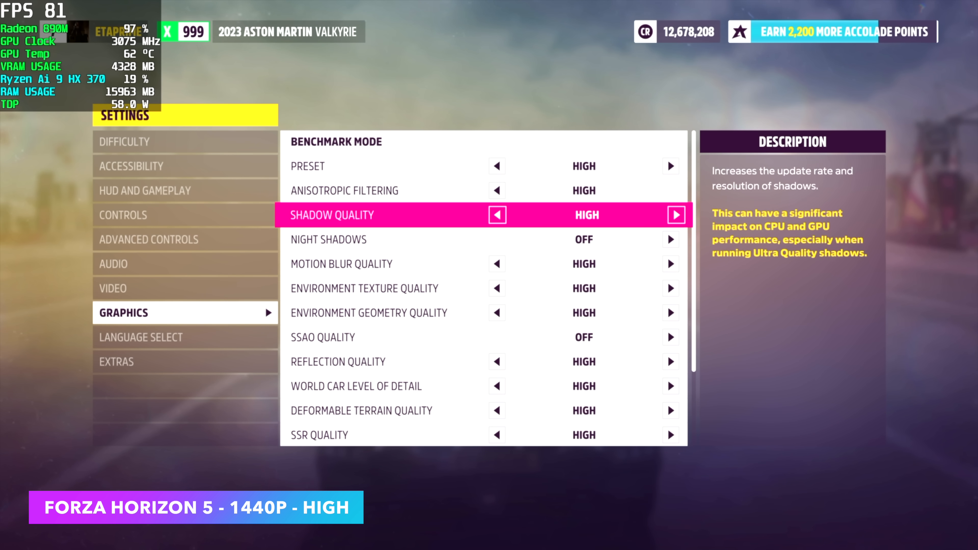
scroll(down, 3)
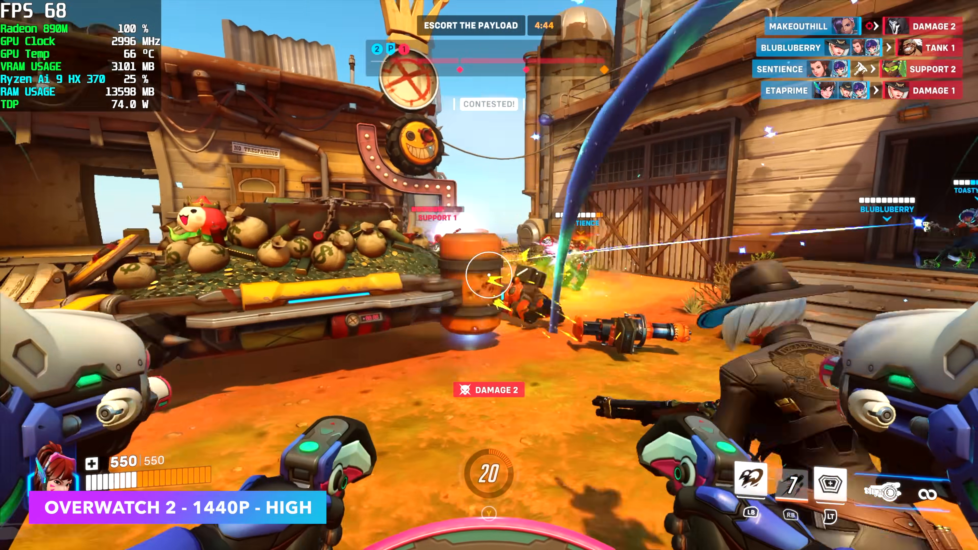
mouse_move(490, 275)
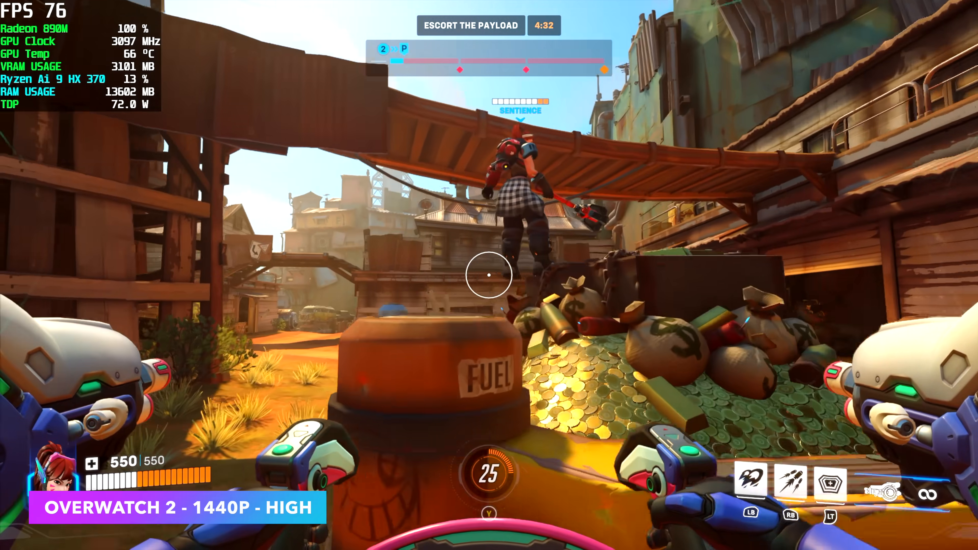
mouse_move(490, 275)
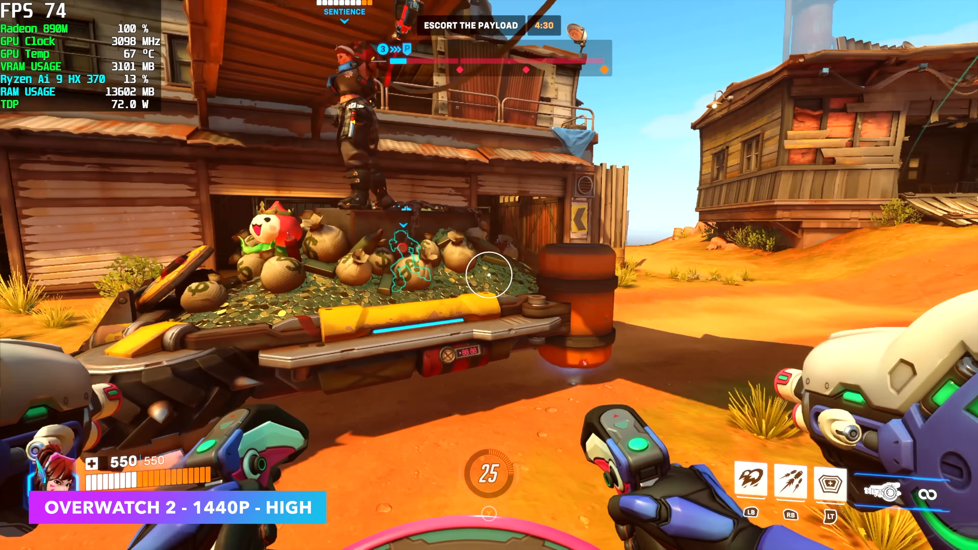